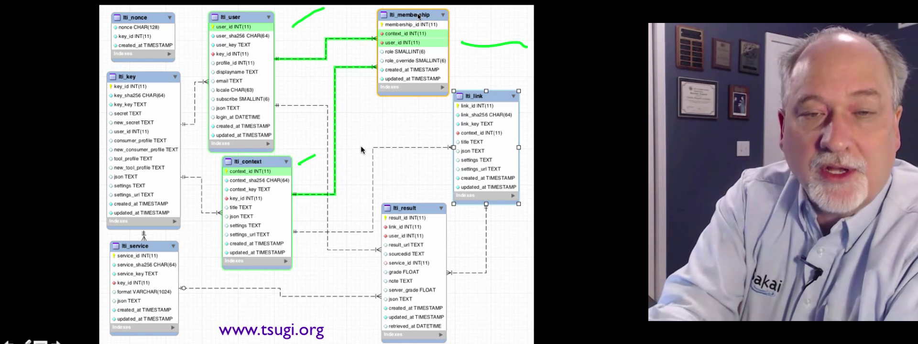
mouse_move(267, 69)
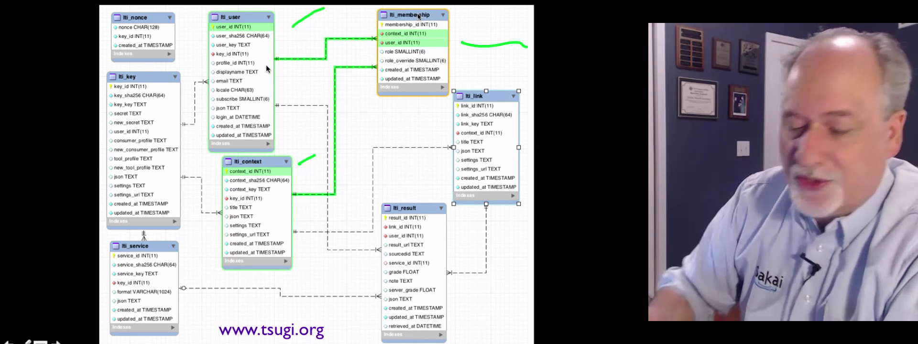